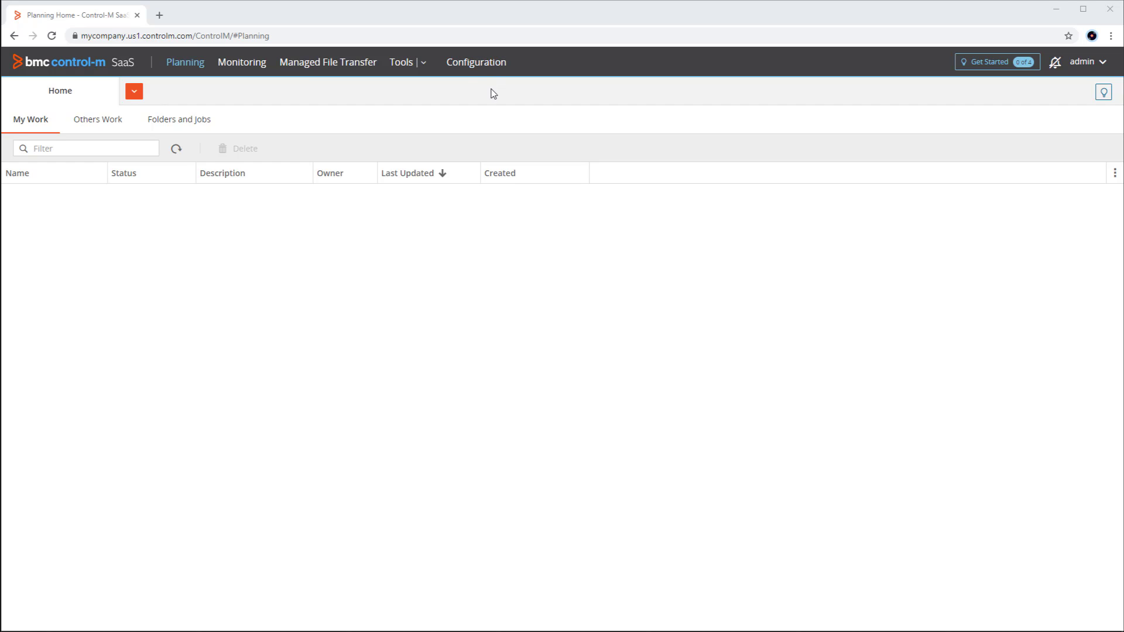
# Step: Go to the Configuration area and bring up its list of configuration pages
pyautogui.click(475, 62)
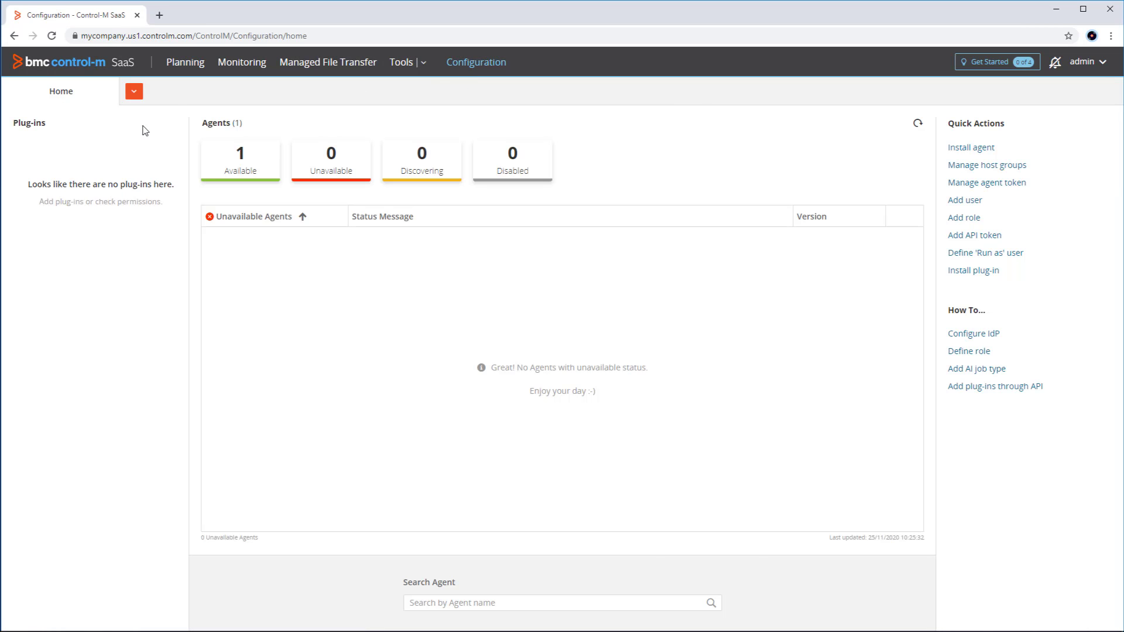
pyautogui.click(964, 201)
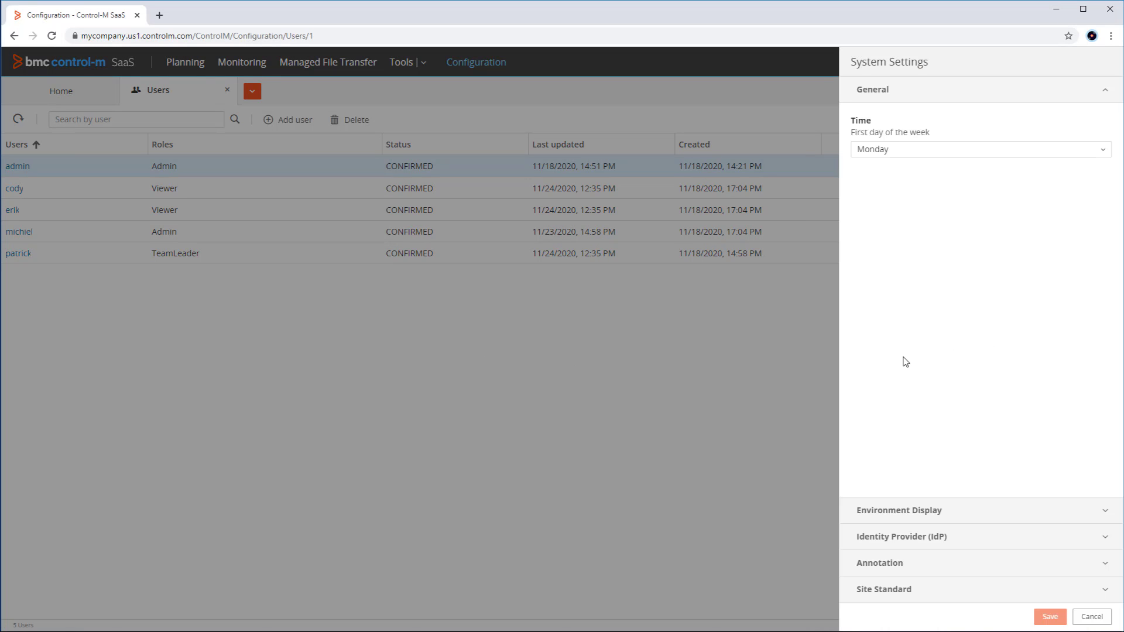
pyautogui.moveTo(923, 542)
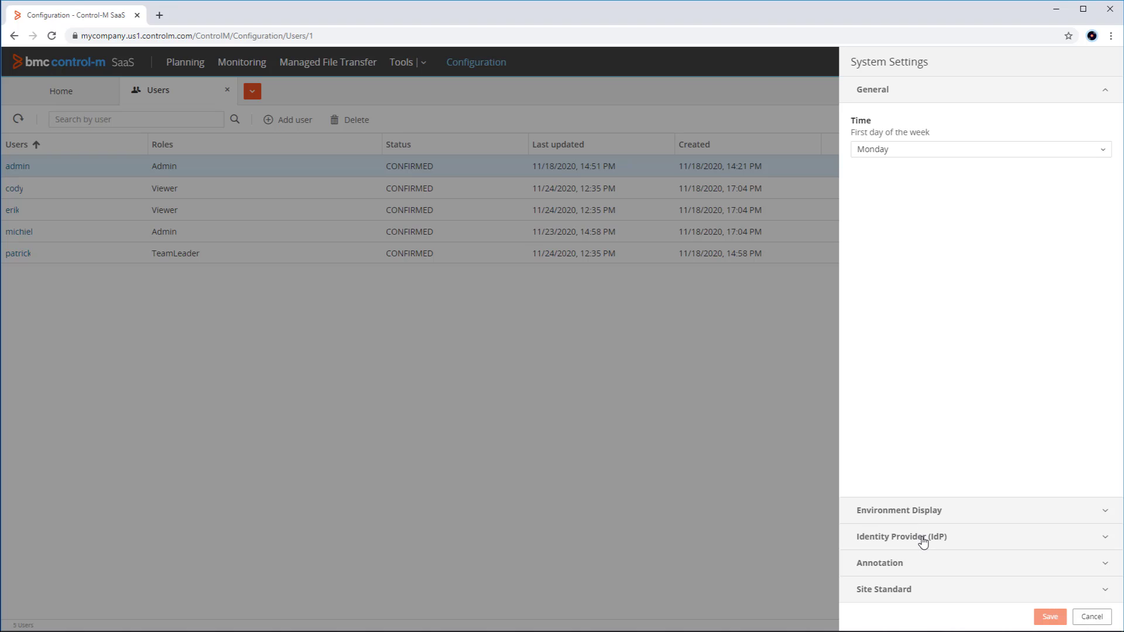
pyautogui.moveTo(1119, 544)
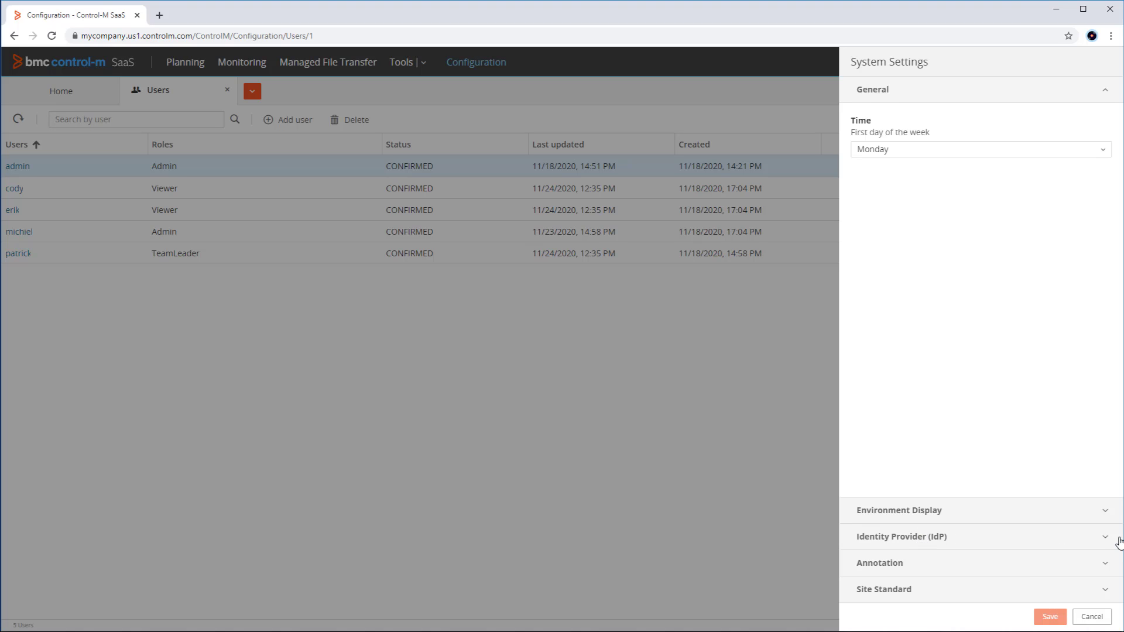
# Step: Expand Identity Provider (IdP), keep Enable SAML 2.0 with the metadata file, and save
pyautogui.click(903, 536)
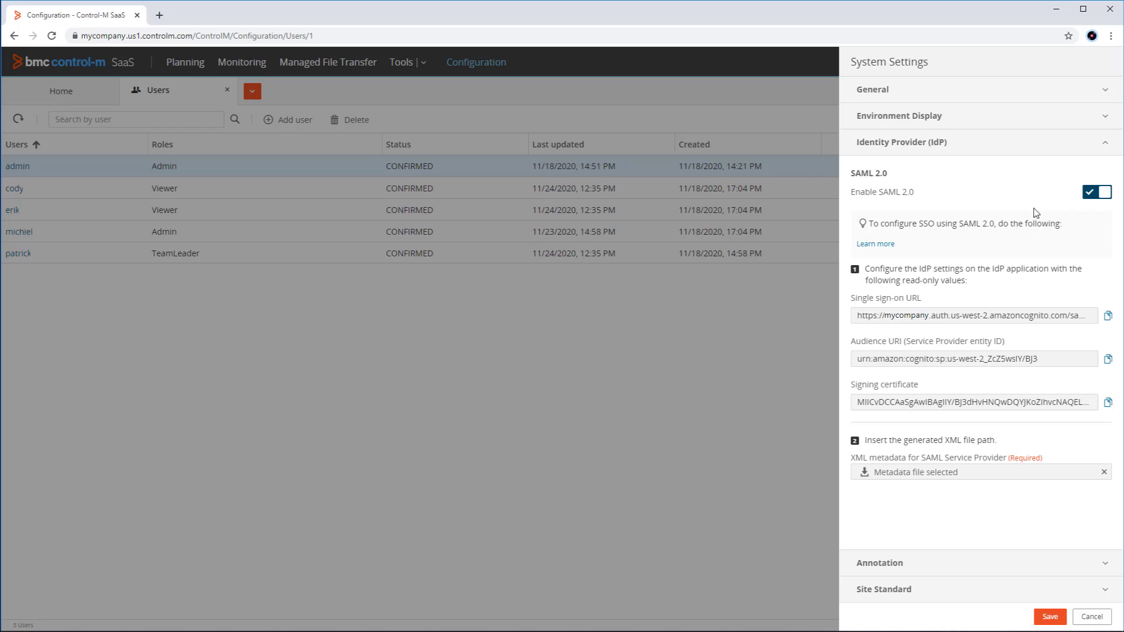
pyautogui.moveTo(1049, 617)
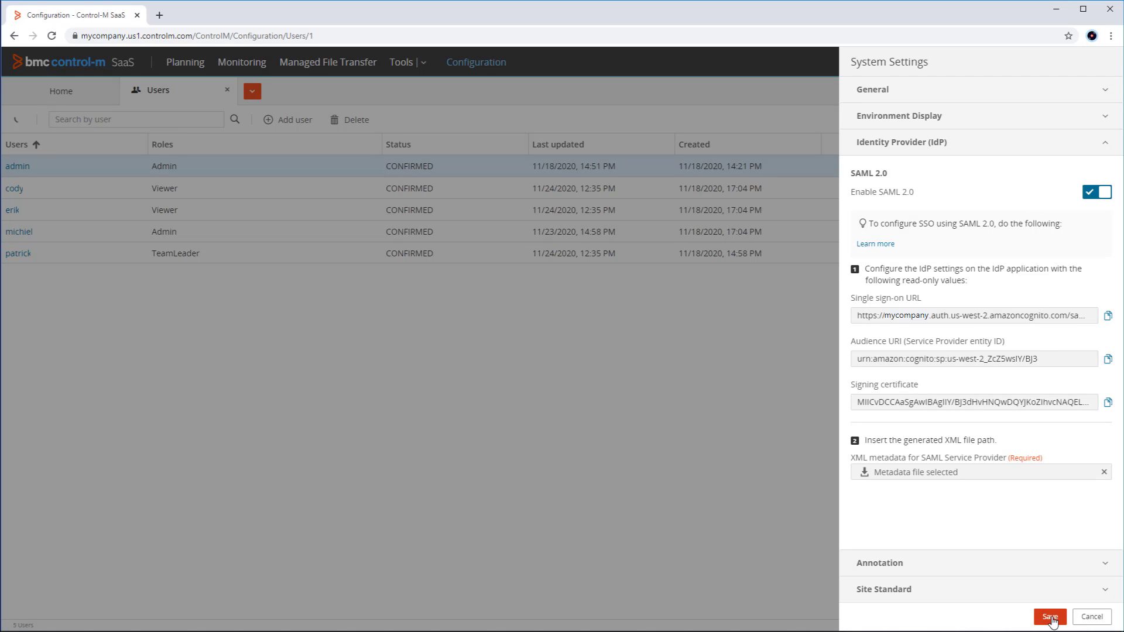
pyautogui.click(1048, 617)
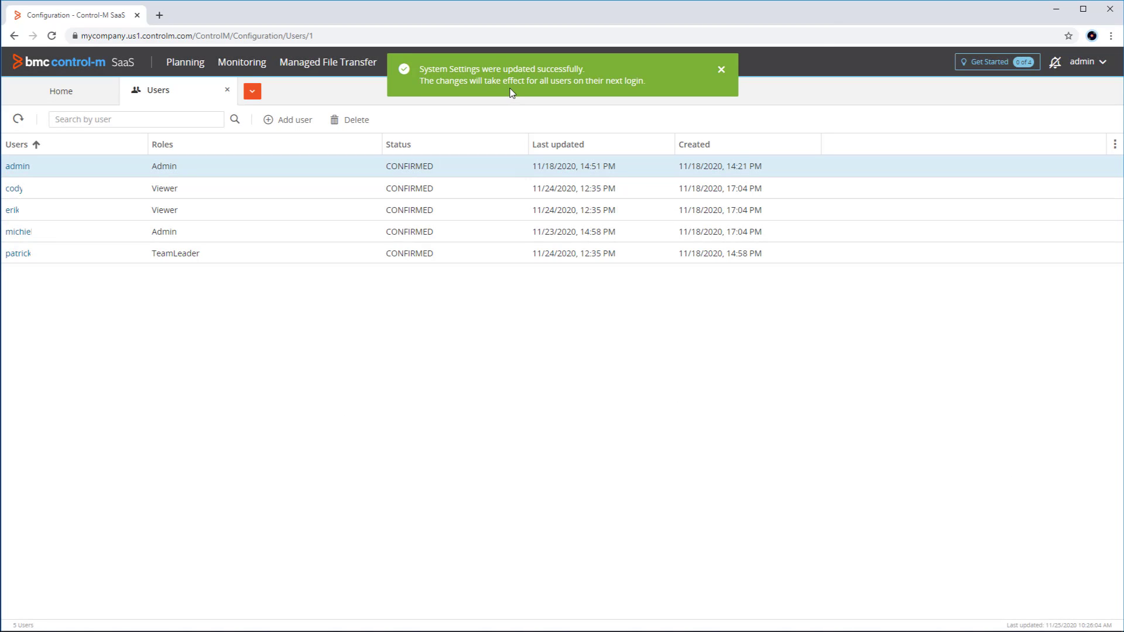
# Step: Log out of Control-M SaaS from the admin account menu
pyautogui.click(1084, 62)
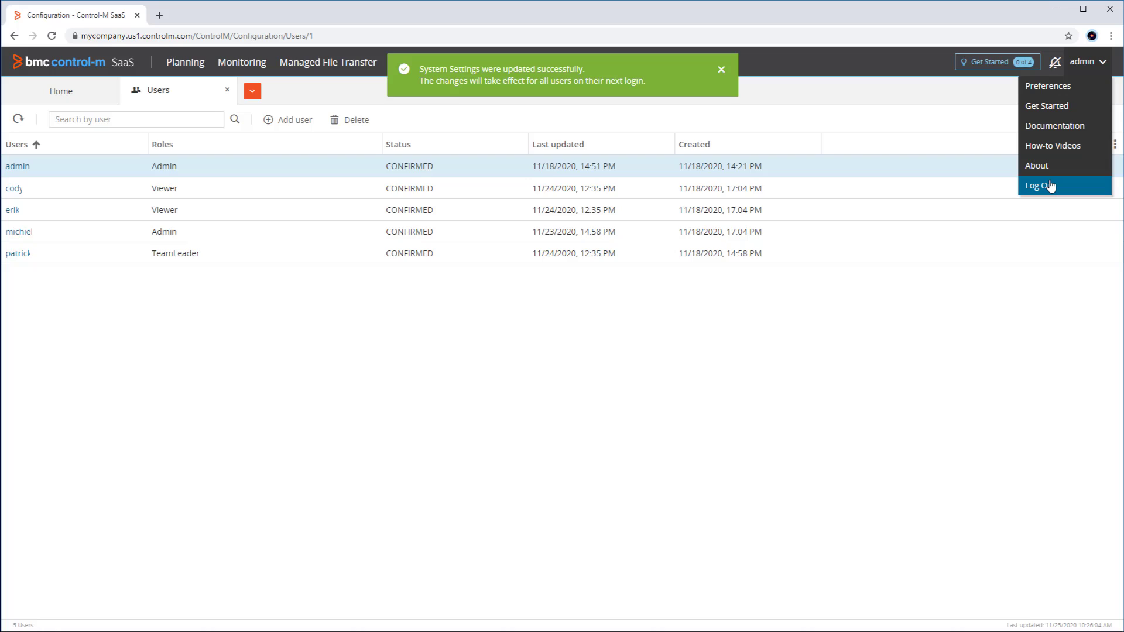
pyautogui.click(1040, 186)
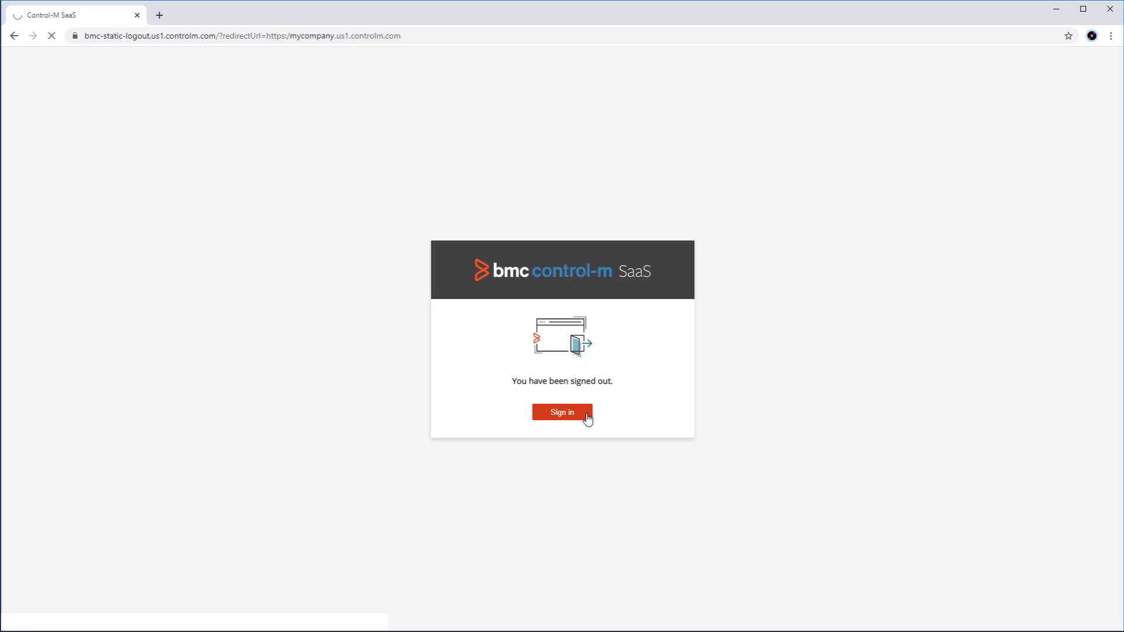
# Step: Attempt to sign back in with the password; the IdP page reports it is unable to sign in
pyautogui.click(562, 412)
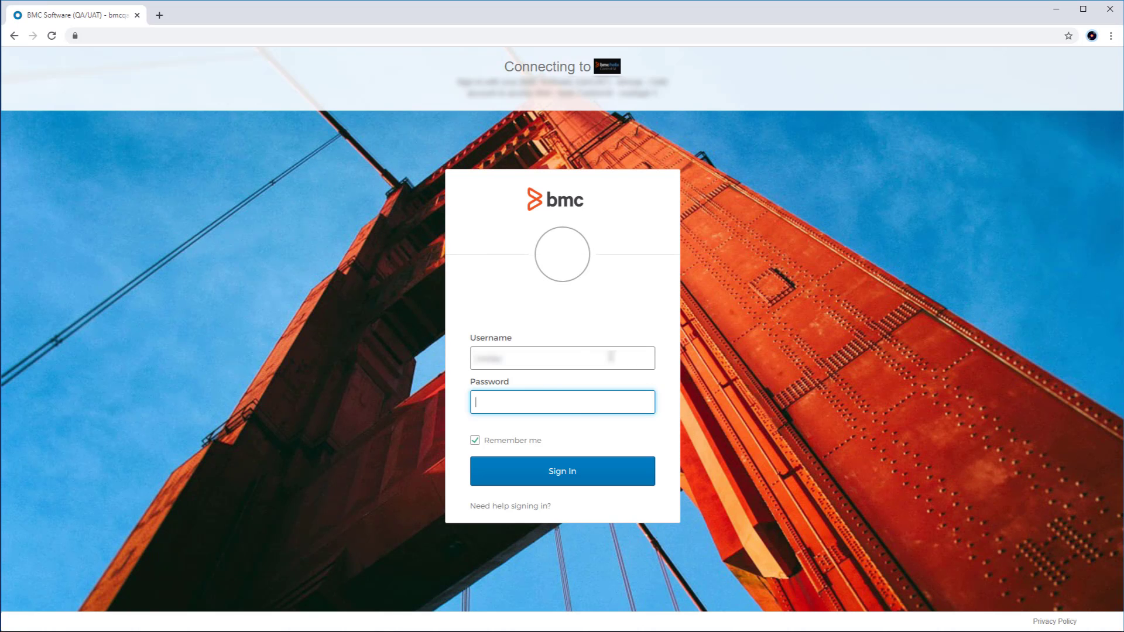
pyautogui.write('••')
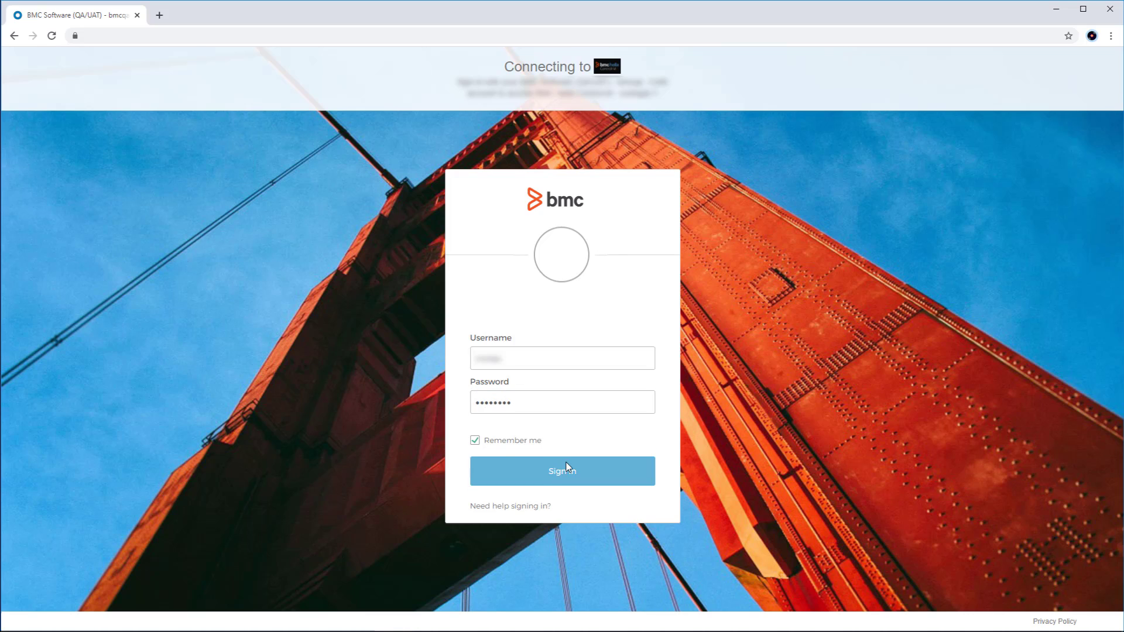
pyautogui.click(560, 470)
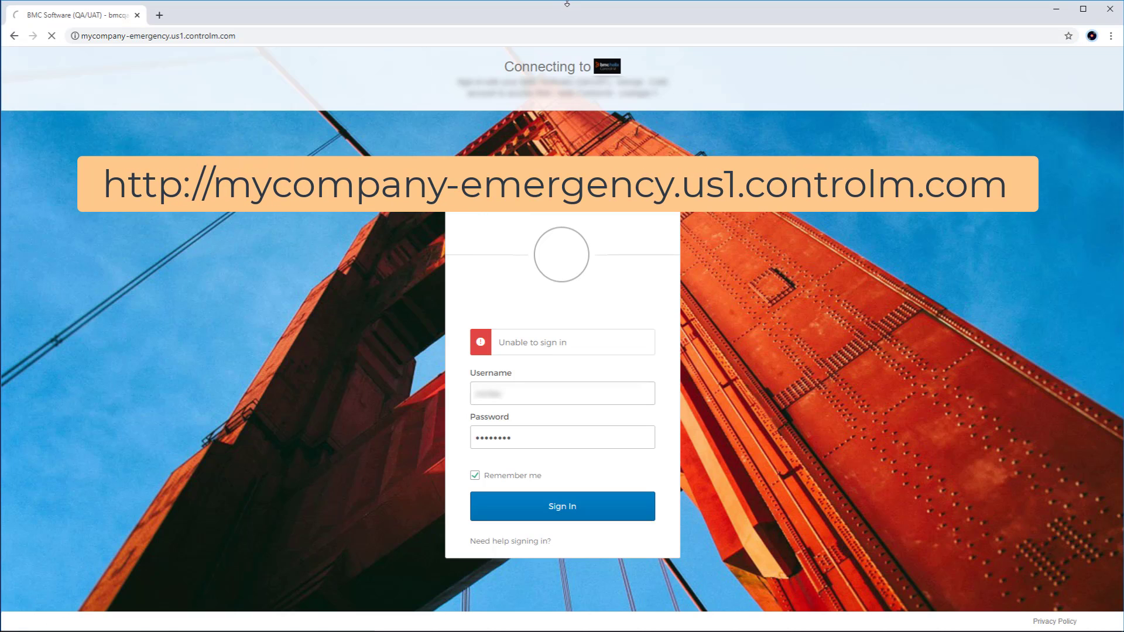
# Step: Sign in as admin with the password through the emergency URL, reaching the Planning home
pyautogui.click(562, 505)
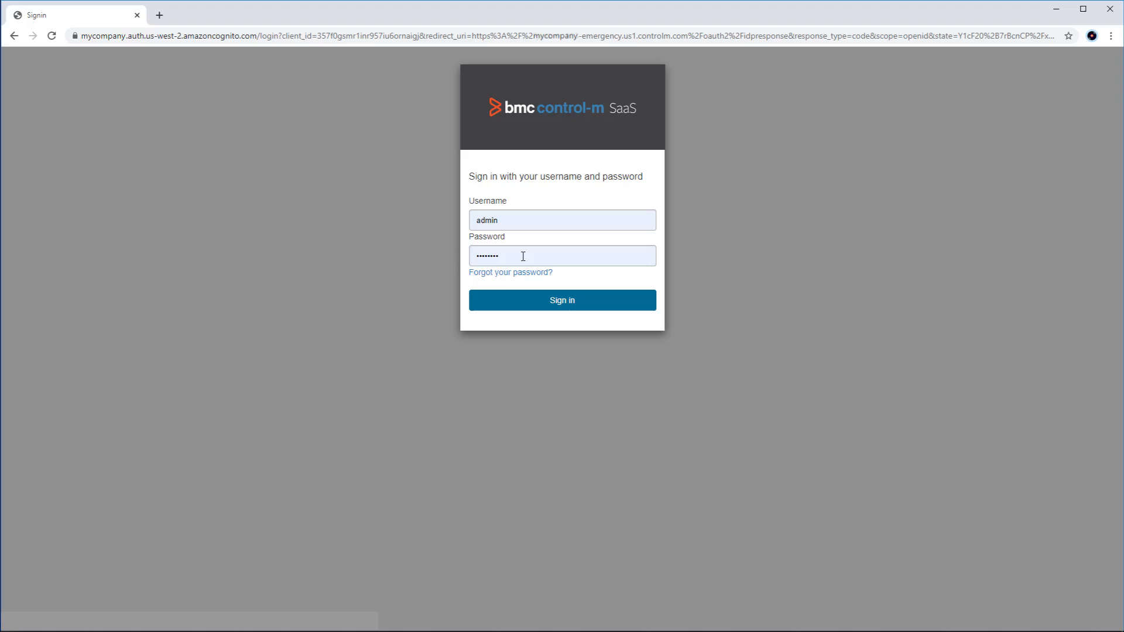
pyautogui.click(562, 300)
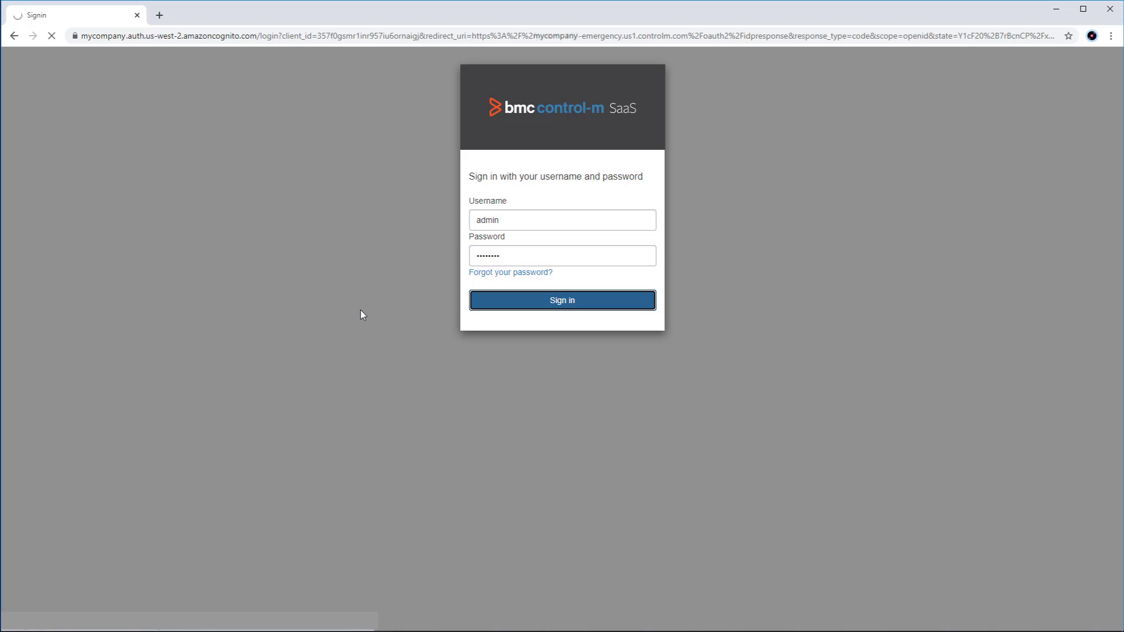
pyautogui.click(562, 299)
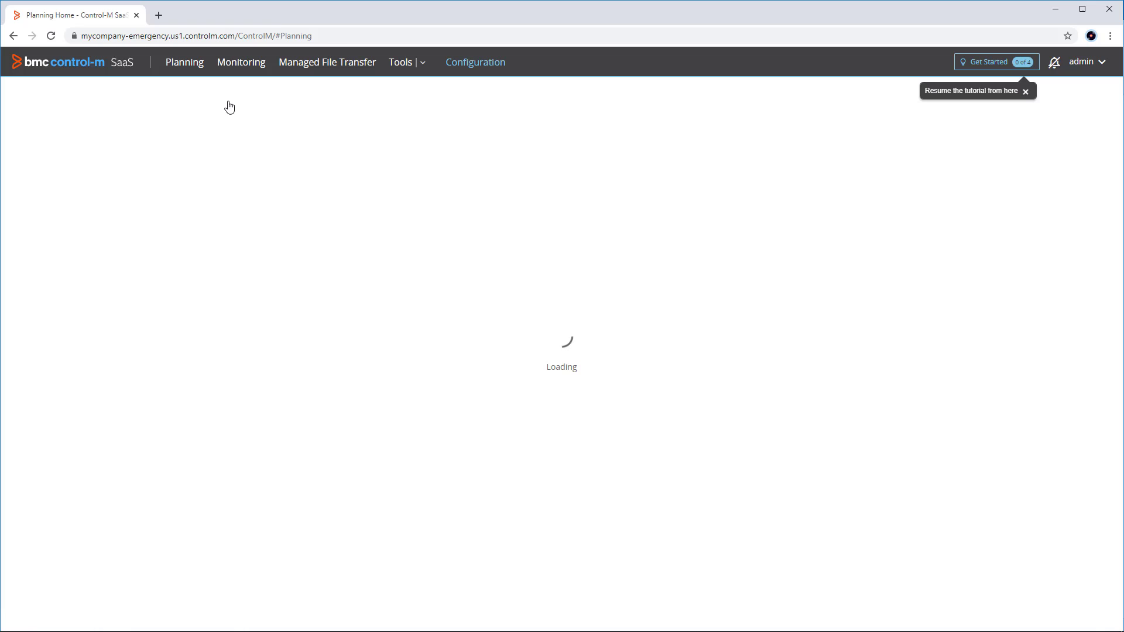
# Step: Show the Emergency users list under Configuration, dismissing its notice, revealing admin and michiel
pyautogui.click(133, 91)
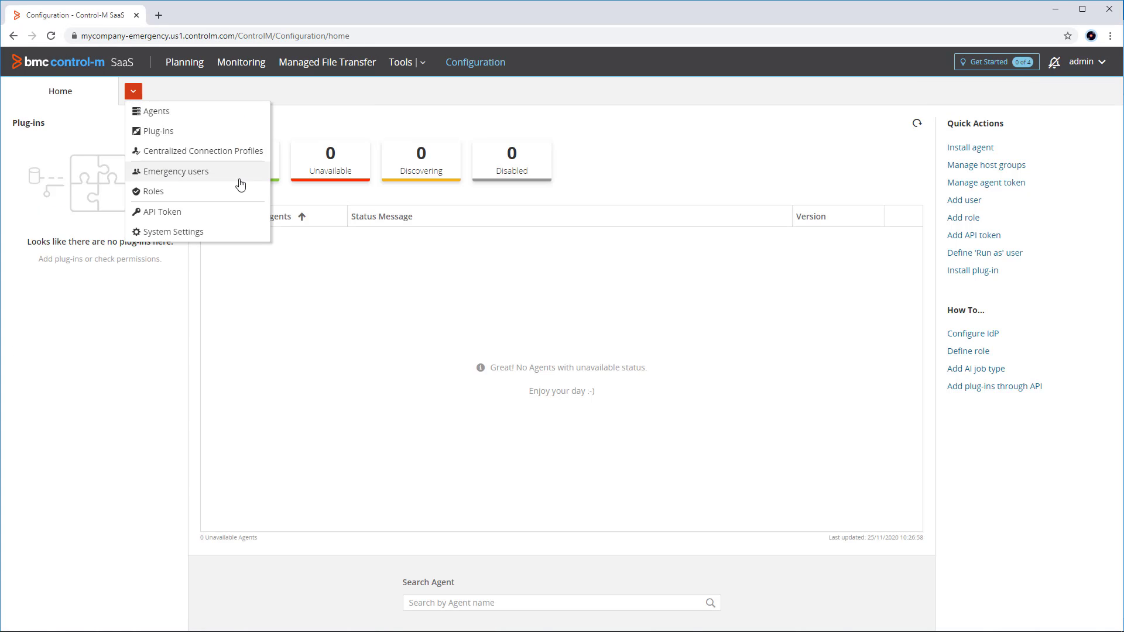
pyautogui.click(173, 171)
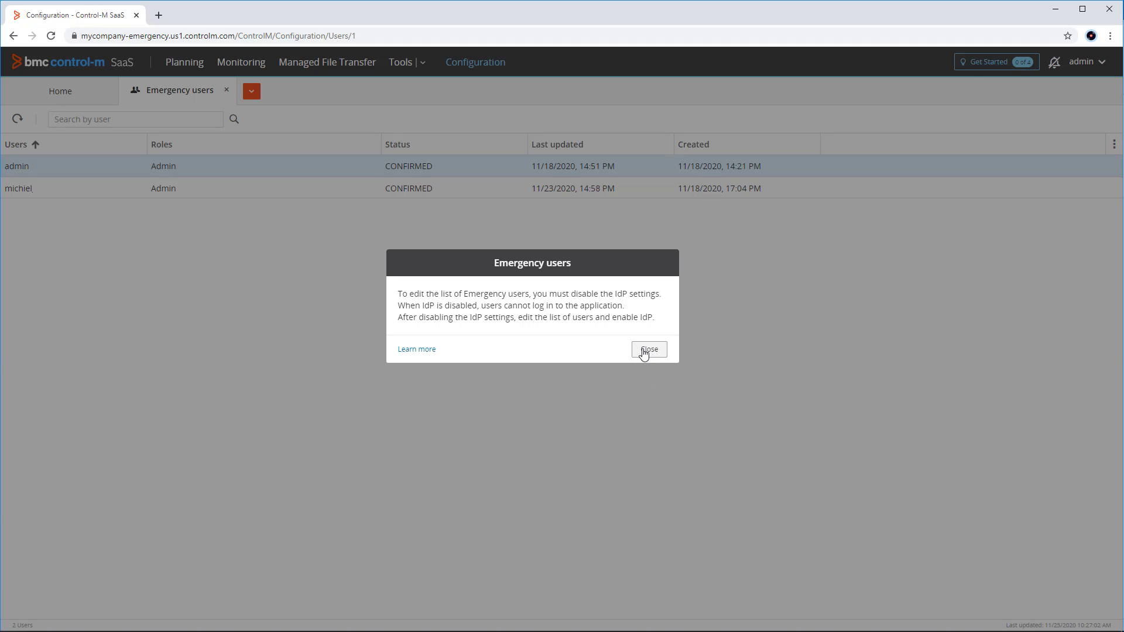
pyautogui.click(648, 350)
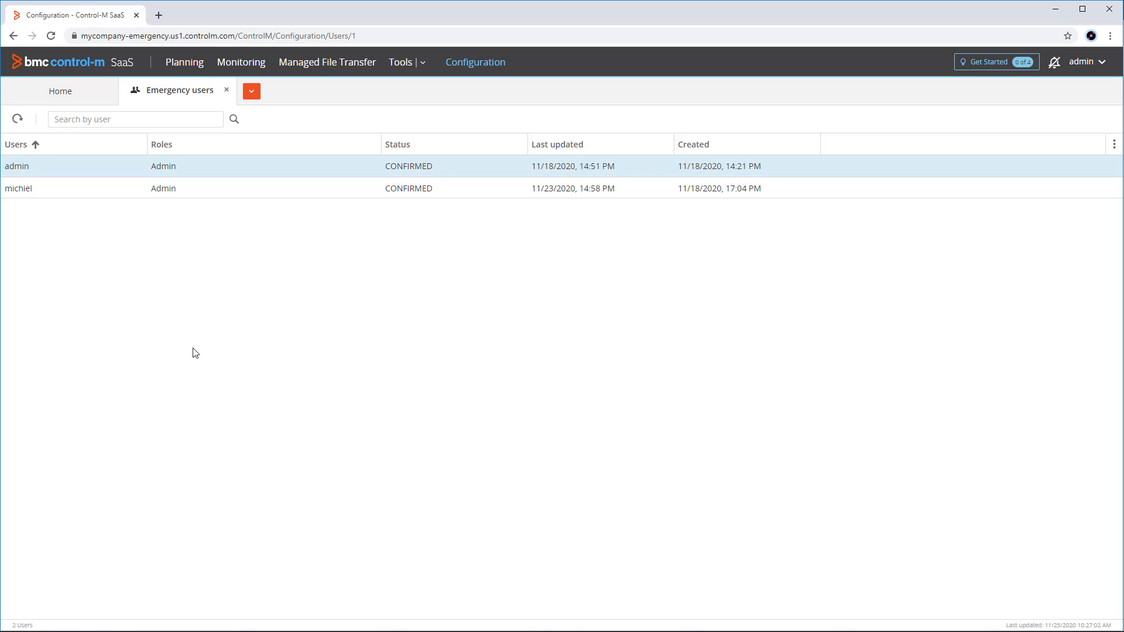